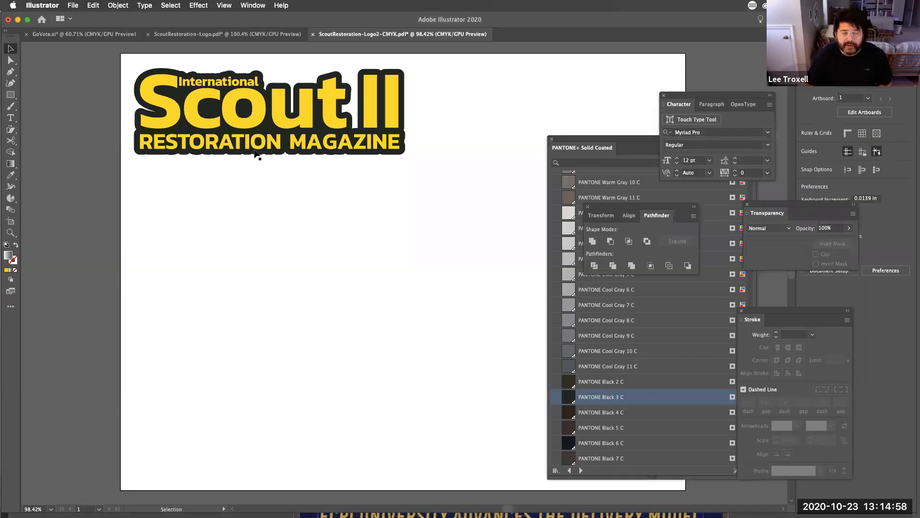
# Select the Scout II lettering and fill it with the default white-to-black linear gradient.
pyautogui.click(265, 112)
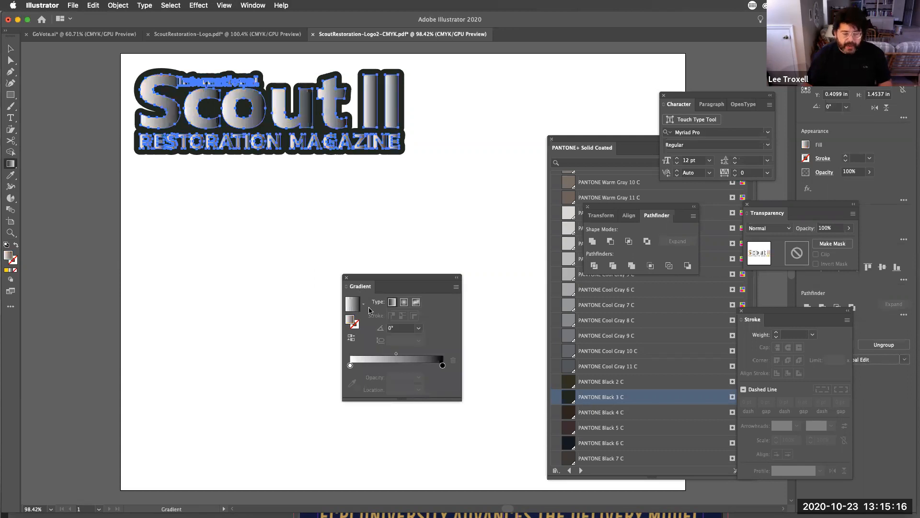
# Set the gradient angle to 90° so it shades the lettering vertically.
pyautogui.click(418, 328)
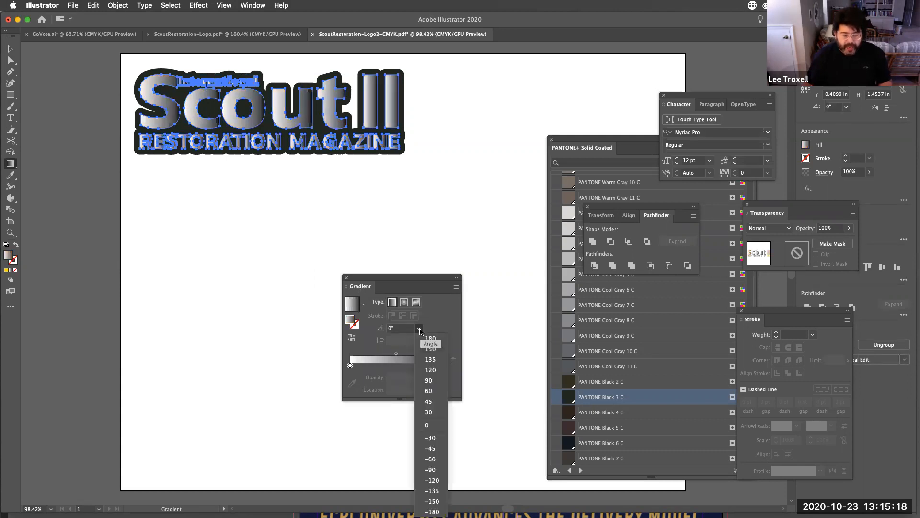
pyautogui.click(430, 380)
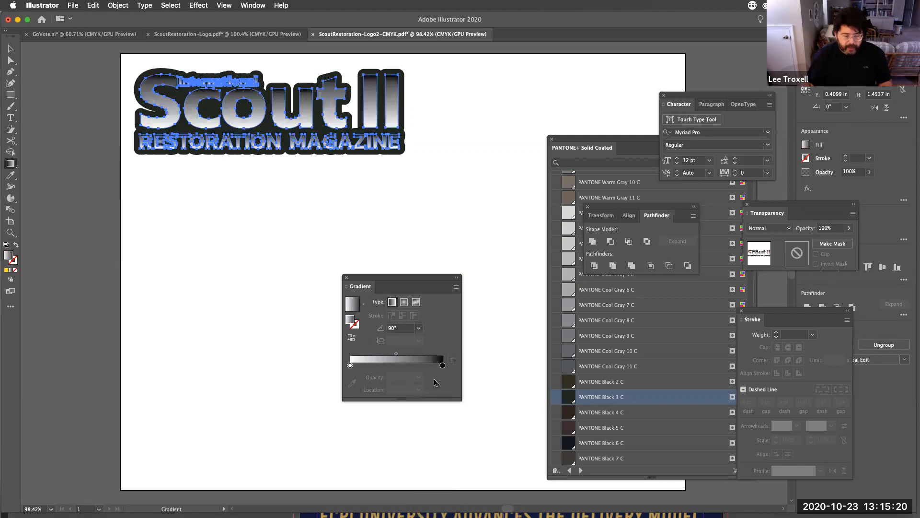
pyautogui.moveTo(619, 335)
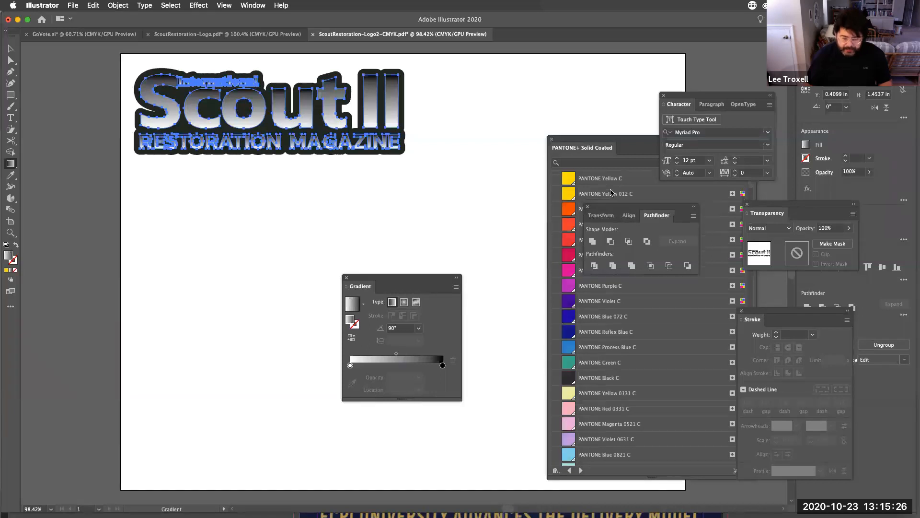
pyautogui.moveTo(589, 136)
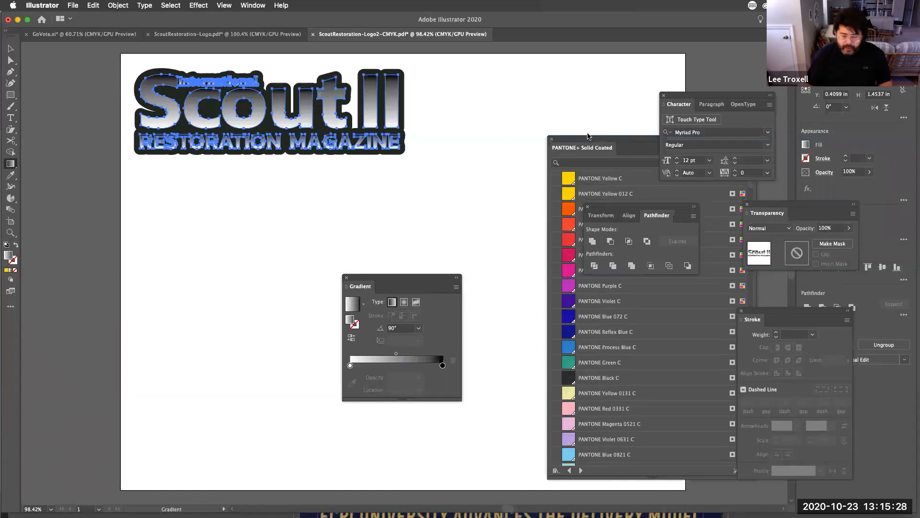
pyautogui.click(661, 135)
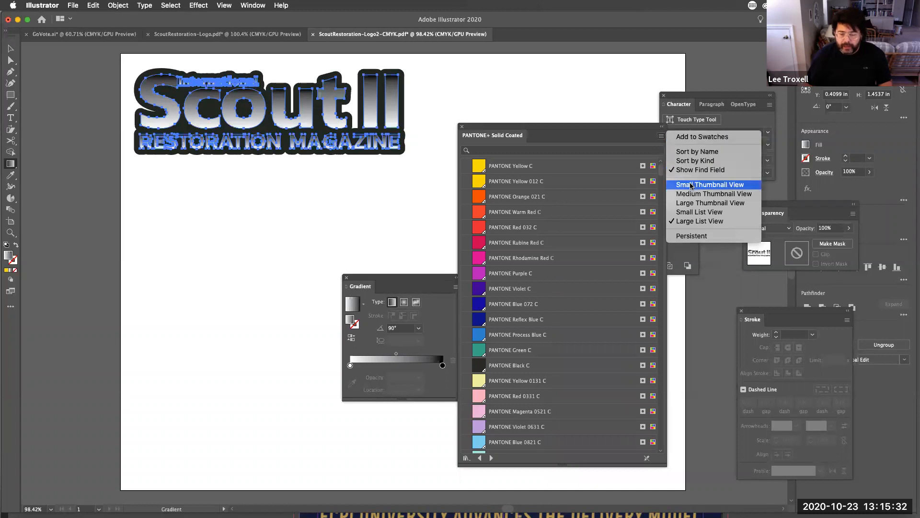
pyautogui.click(710, 184)
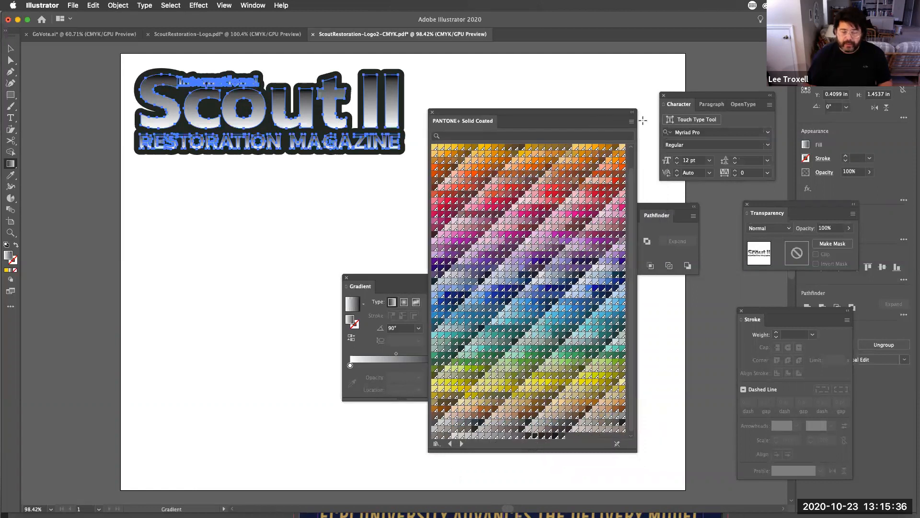
pyautogui.click(631, 122)
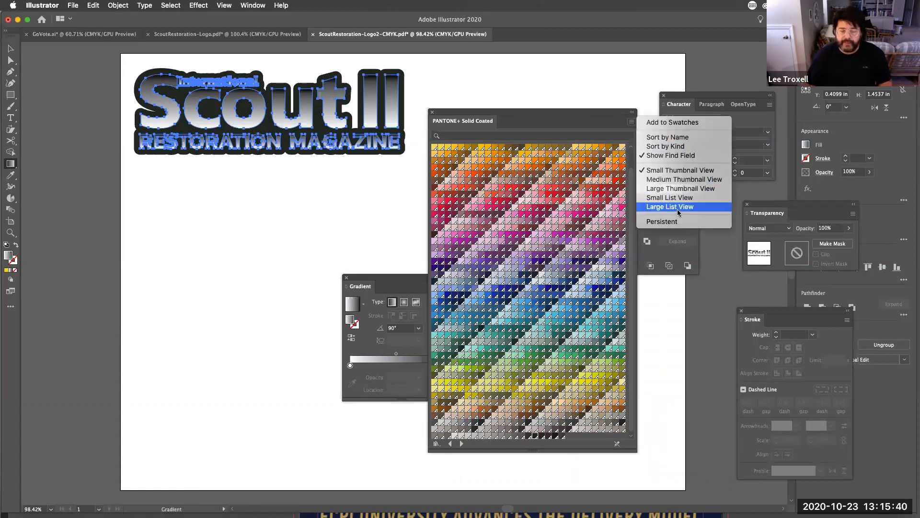
pyautogui.click(670, 206)
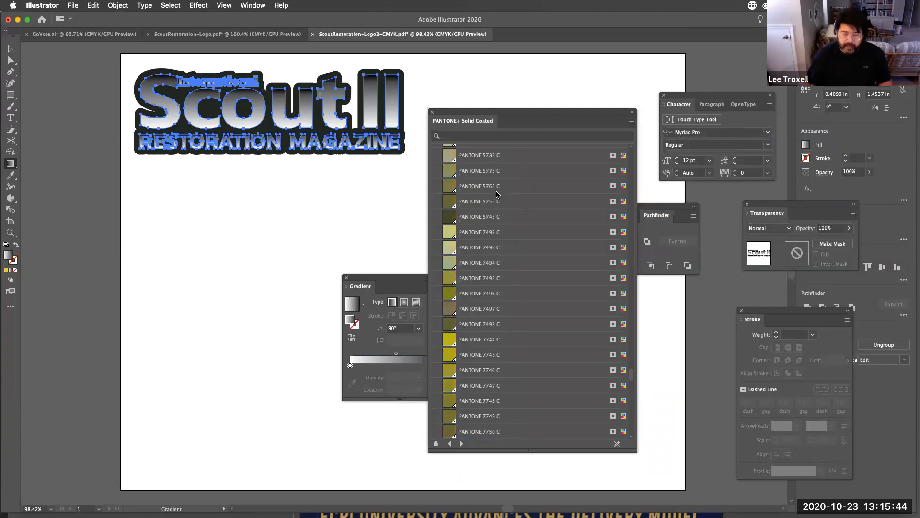
pyautogui.scroll(-3)
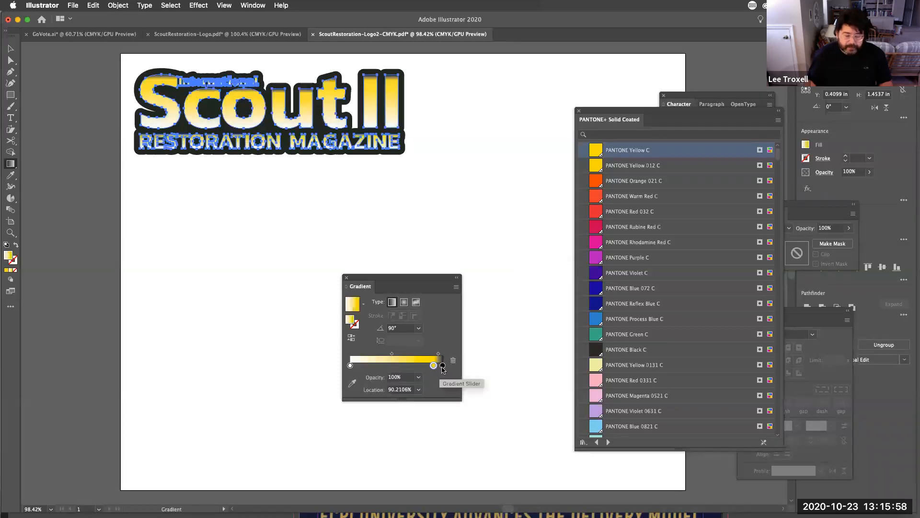
# Place the PANTONE Yellow C stop at 100% so the lettering fades from white into yellow.
pyautogui.moveTo(433, 365); pyautogui.dragTo(441, 365)
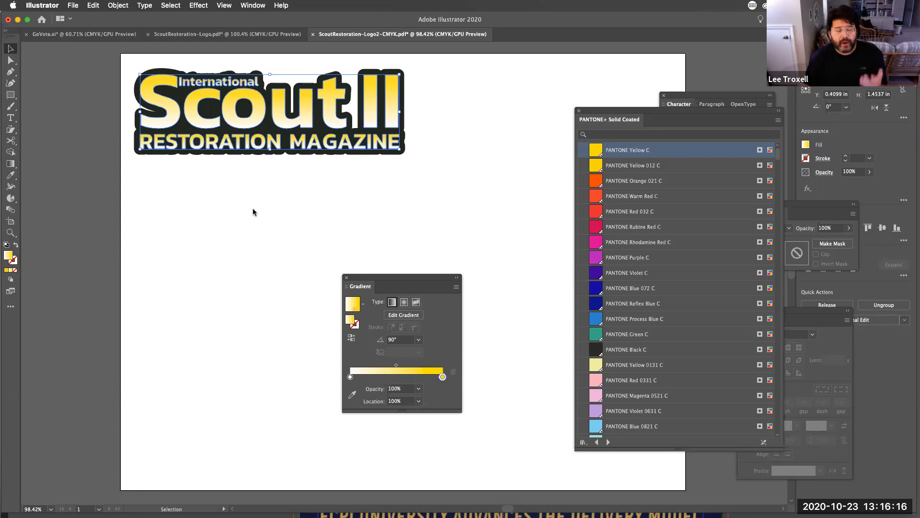
pyautogui.moveTo(228, 173)
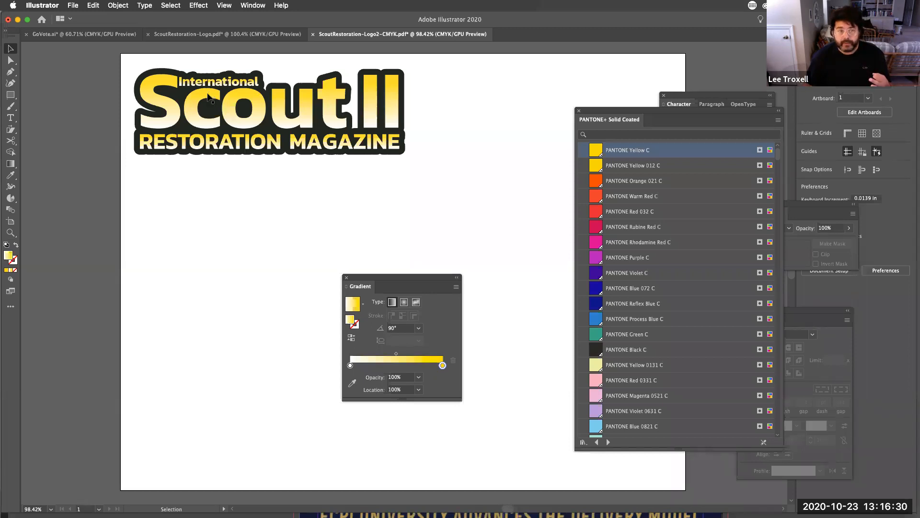
pyautogui.moveTo(296, 119)
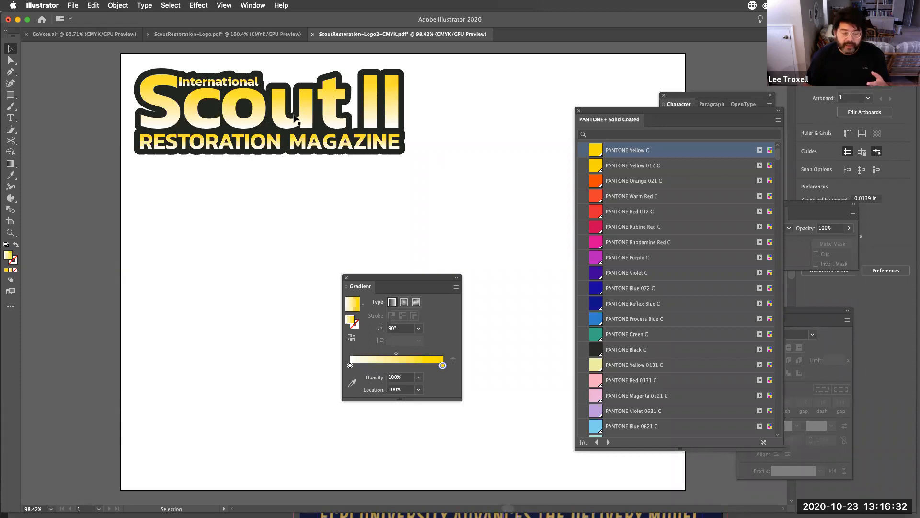
pyautogui.click(267, 111)
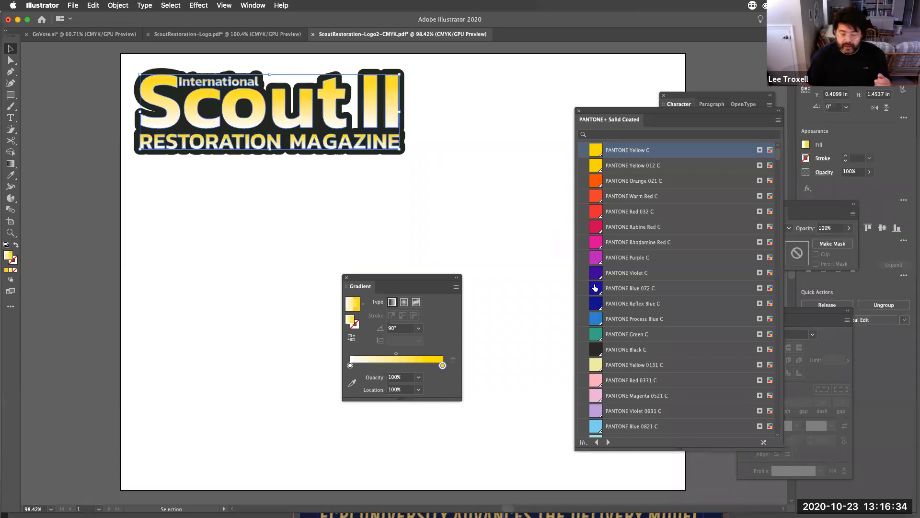
pyautogui.click(629, 288)
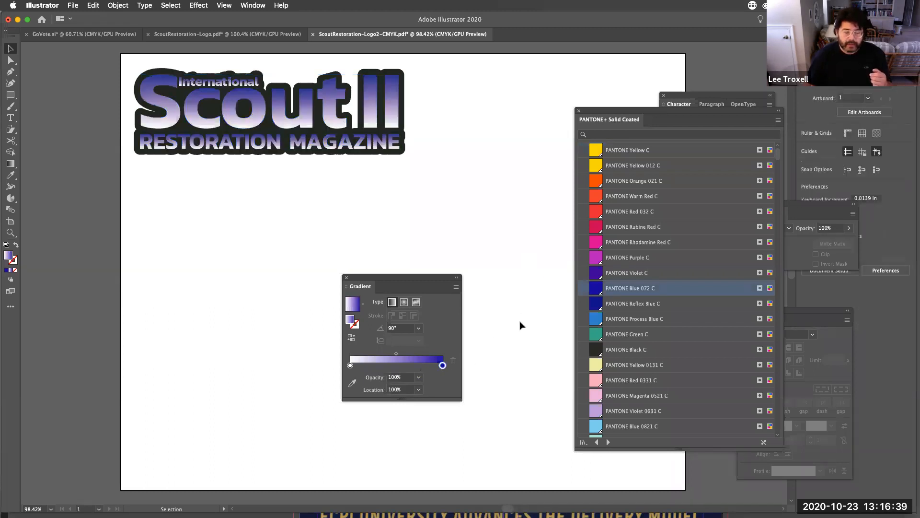
pyautogui.click(268, 111)
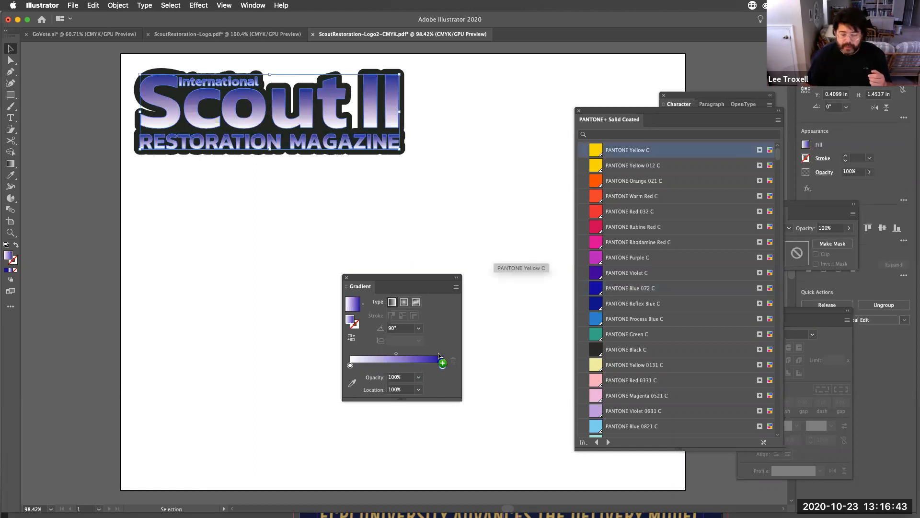
pyautogui.click(442, 358)
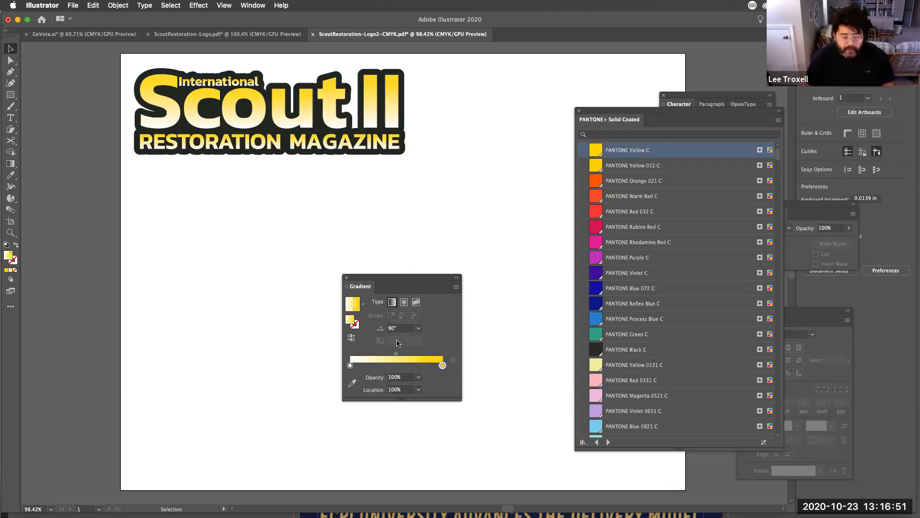
# Make PANTONE Purple C the gradient end color and reset the angle to 0°.
pyautogui.click(418, 328)
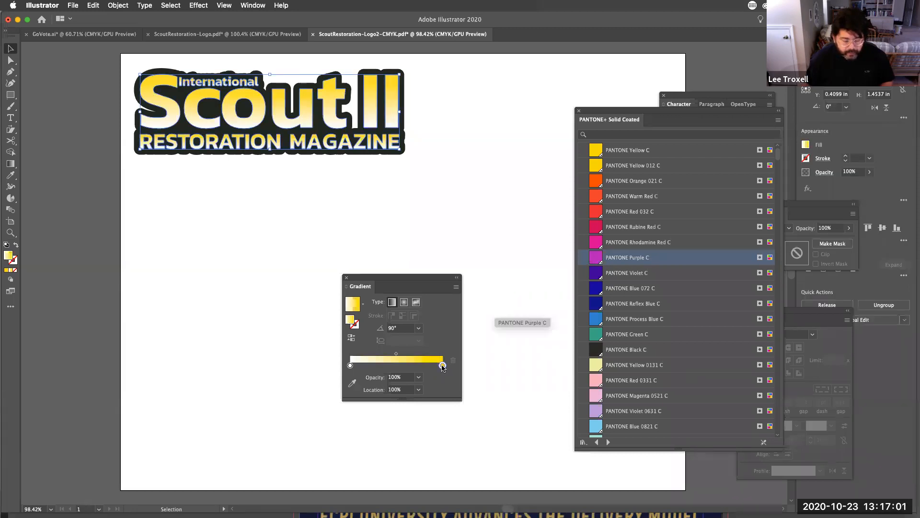
pyautogui.click(419, 328)
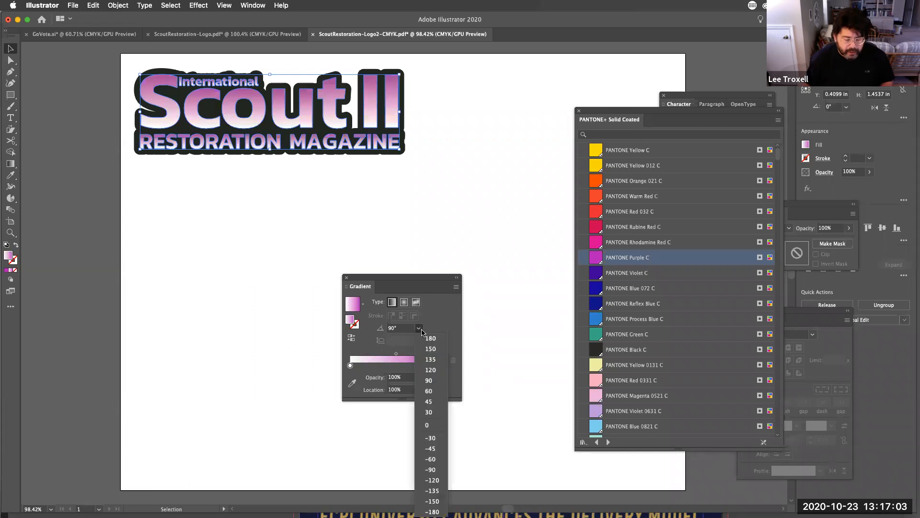
pyautogui.click(426, 425)
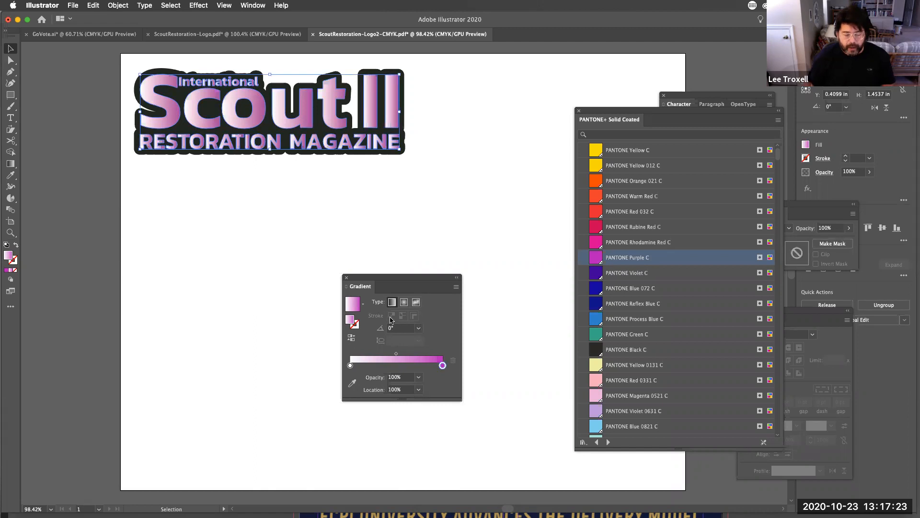
# Set the gradient angle to 90°, then -90° so purple sits on top fading to white.
pyautogui.click(418, 328)
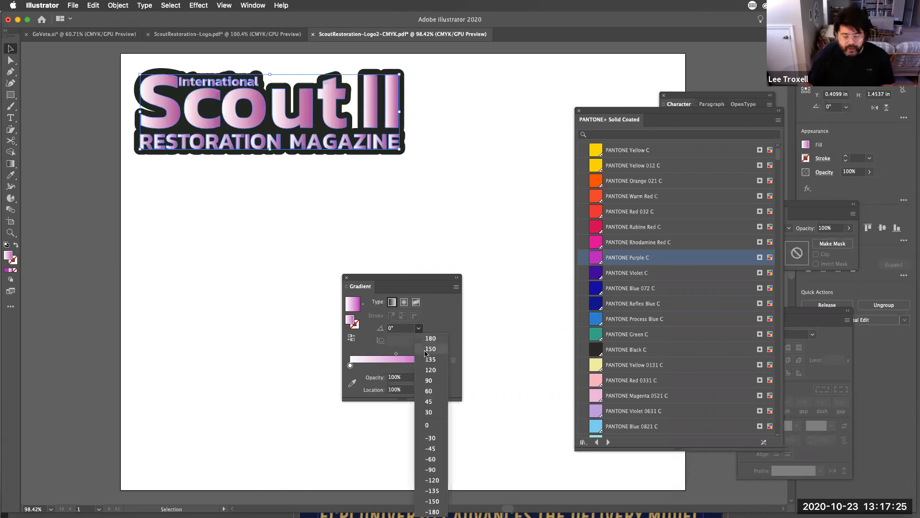
pyautogui.click(428, 380)
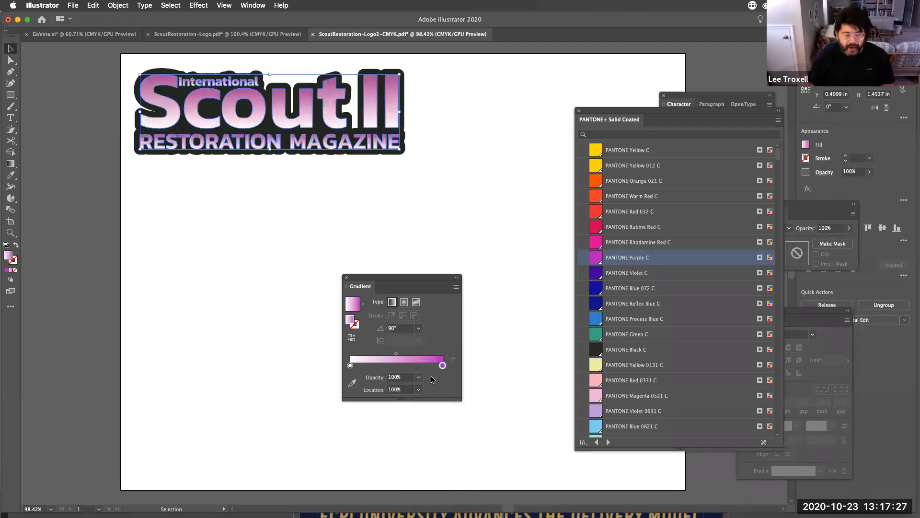
pyautogui.click(418, 328)
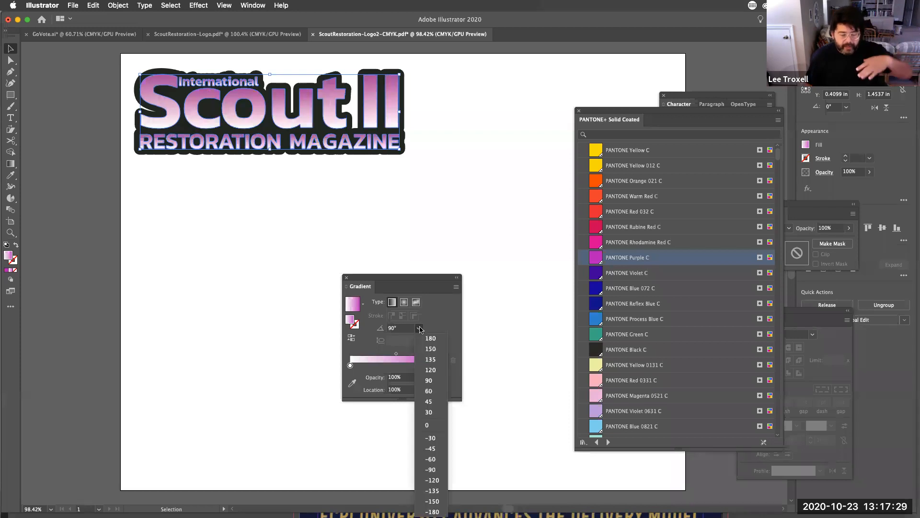
pyautogui.click(430, 468)
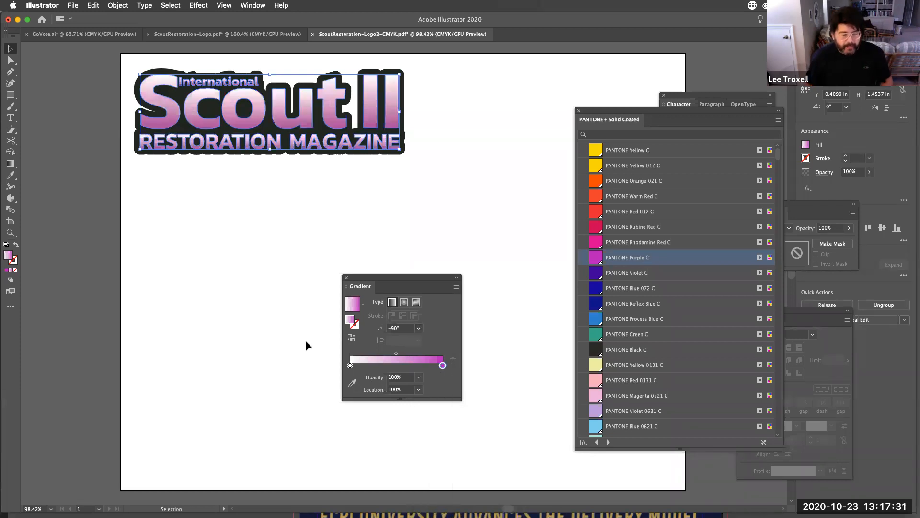